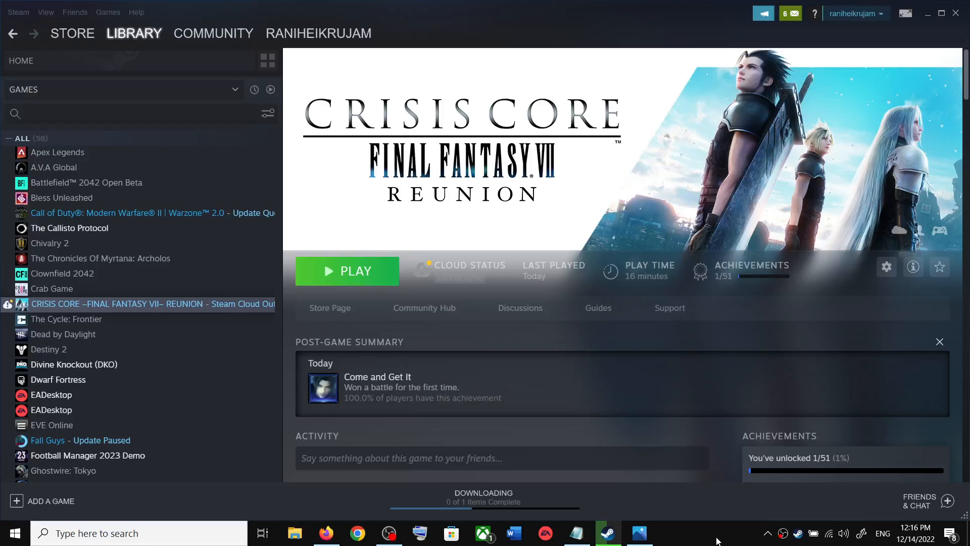
mouse_move(699, 508)
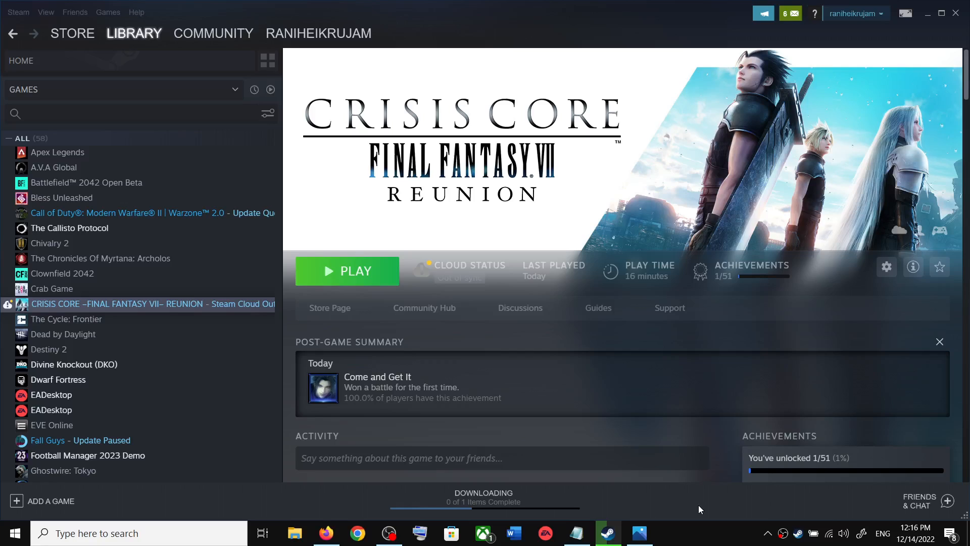
mouse_move(410, 171)
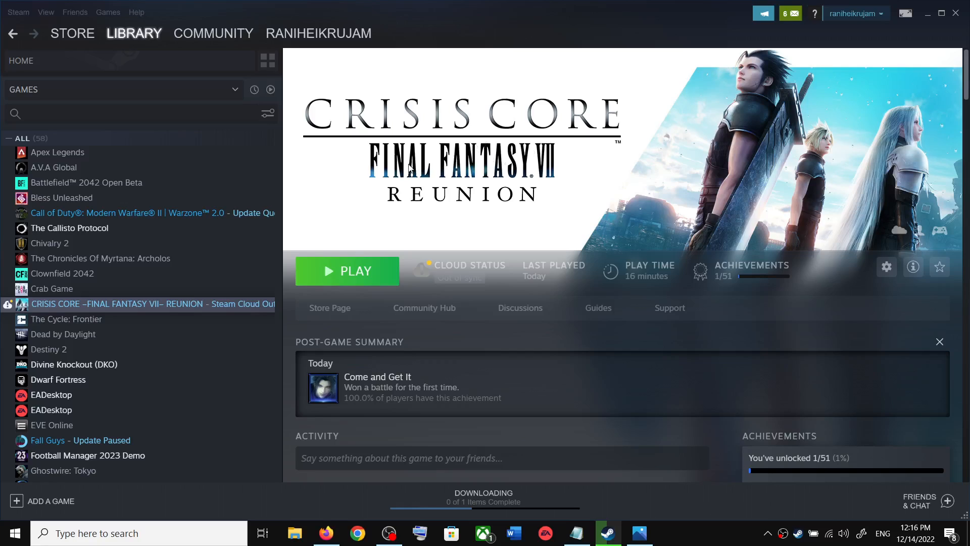
mouse_move(438, 235)
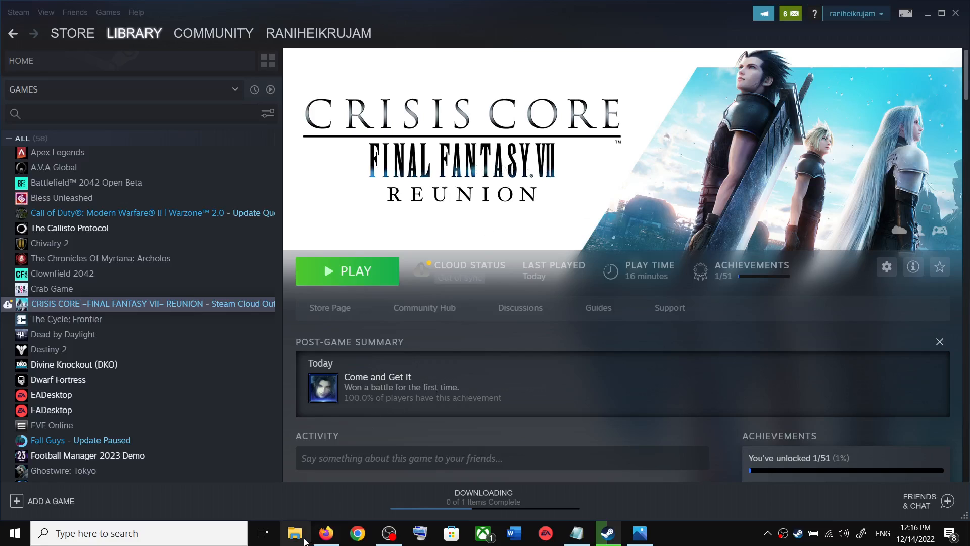
Step: Browse from This PC into C:\Users and on to the user's Documents folder
click(295, 533)
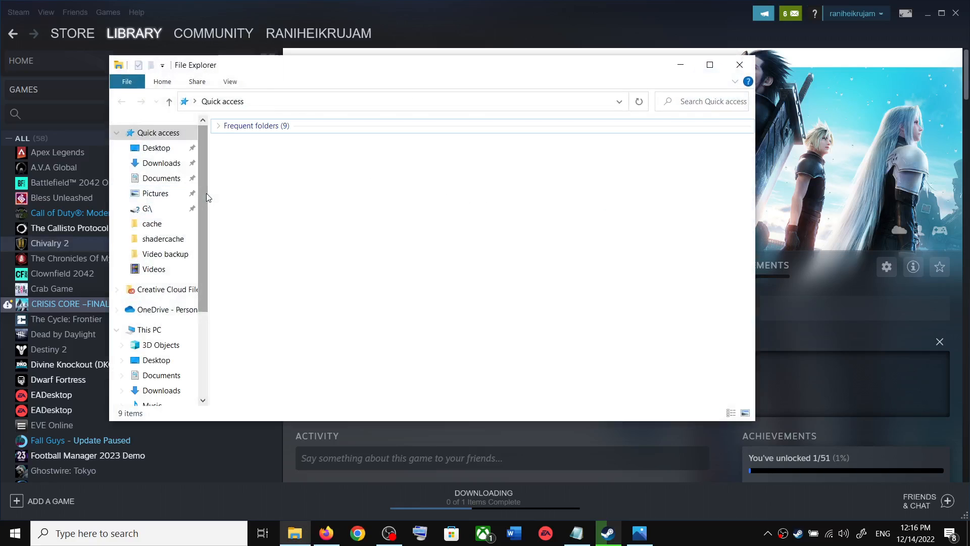
click(149, 329)
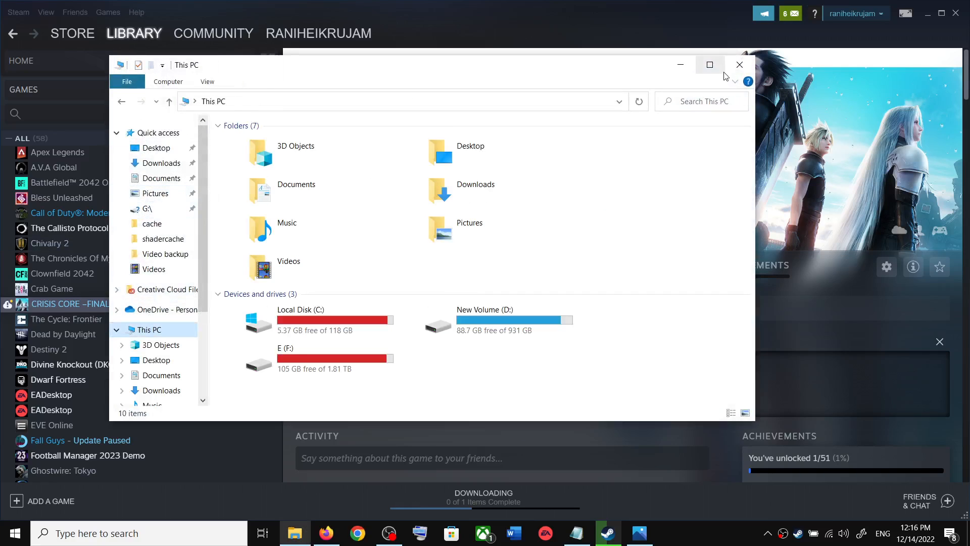
double_click(300, 309)
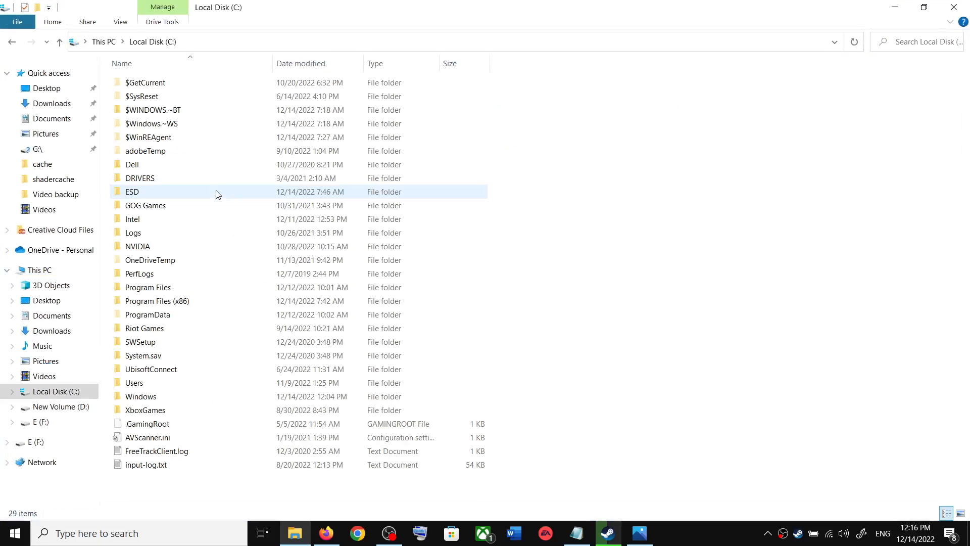
double_click(134, 382)
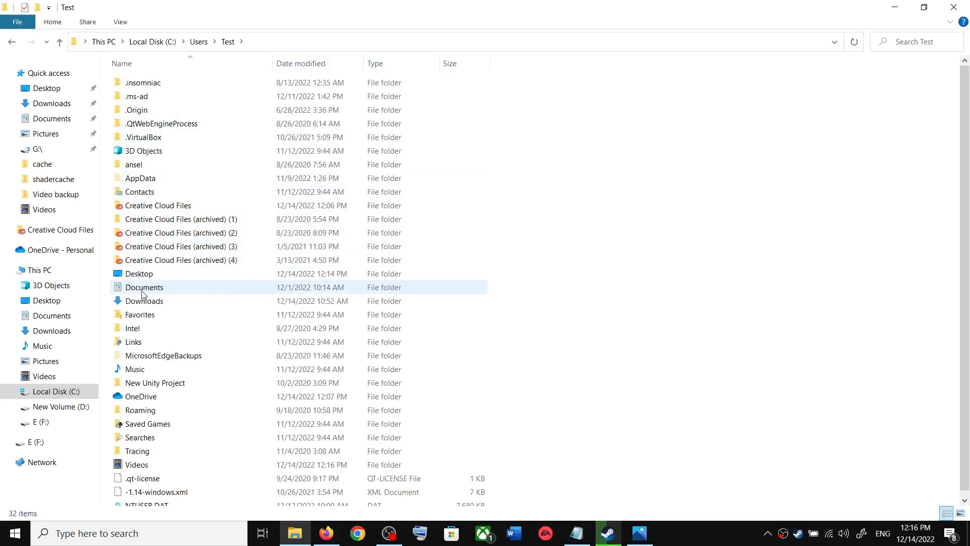
double_click(144, 287)
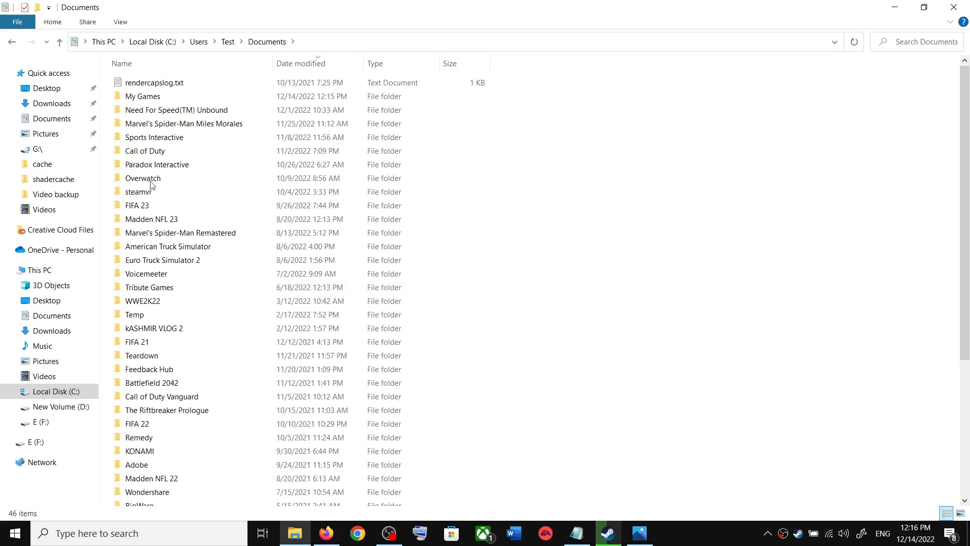
Step: Go into My Games > CRISIS CORE FINAL FANTASY VII REUNION > Steam account folder showing the save files
click(142, 96)
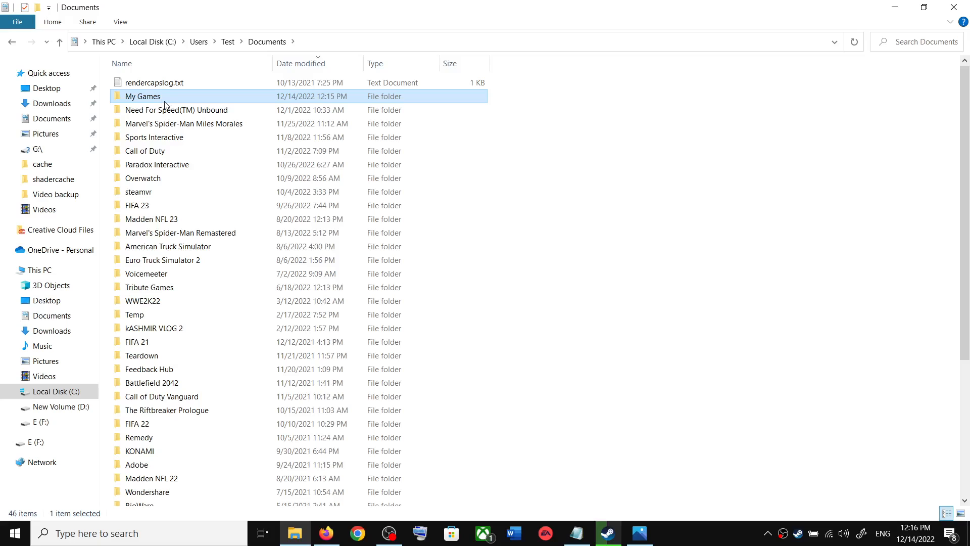
double_click(143, 96)
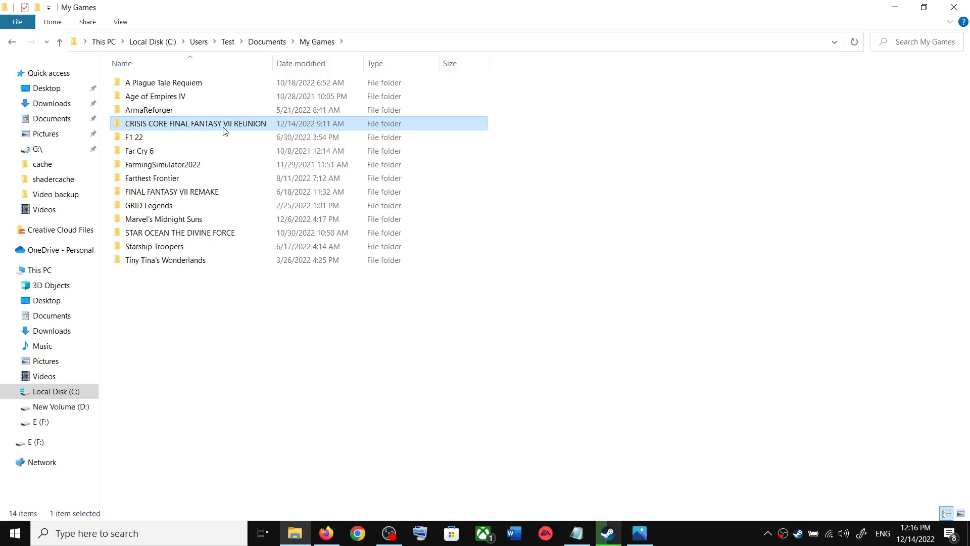
mouse_move(206, 130)
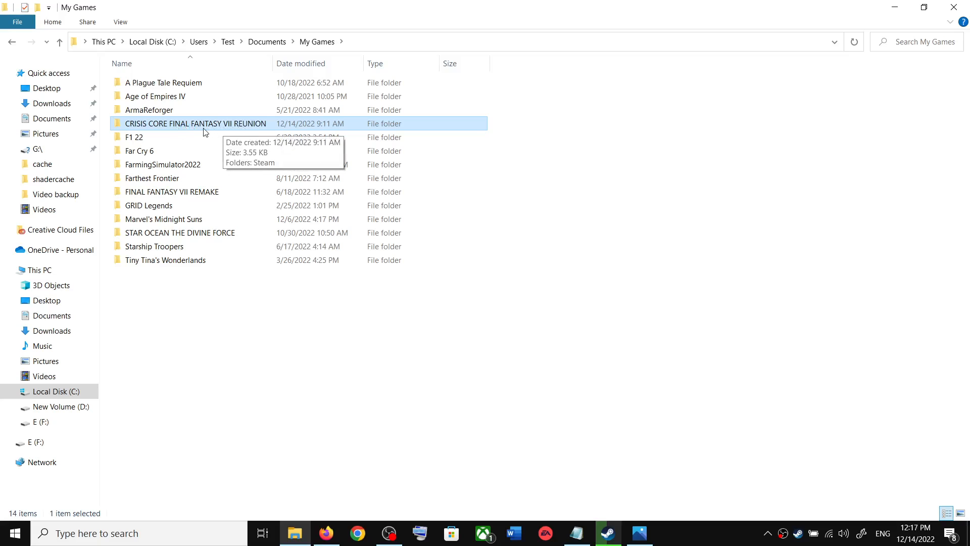
double_click(192, 124)
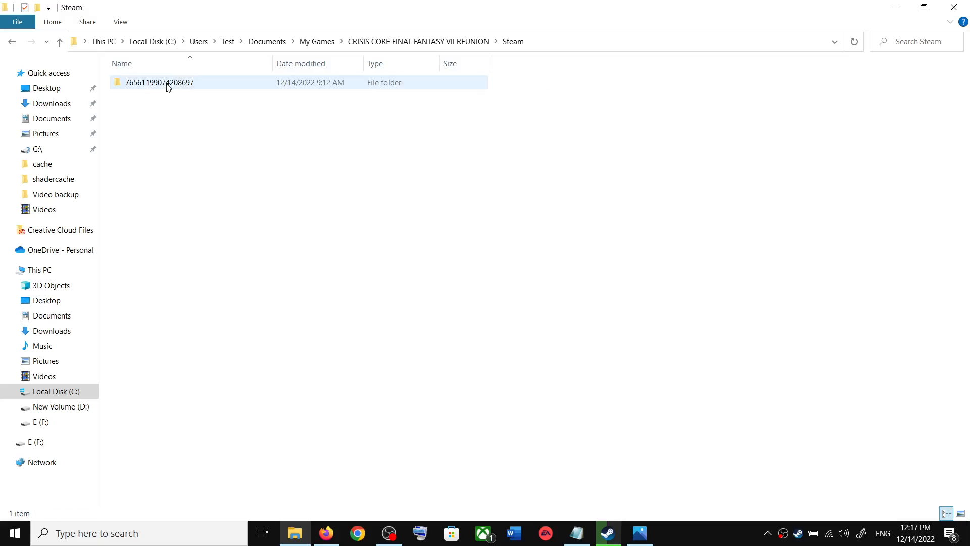
double_click(160, 83)
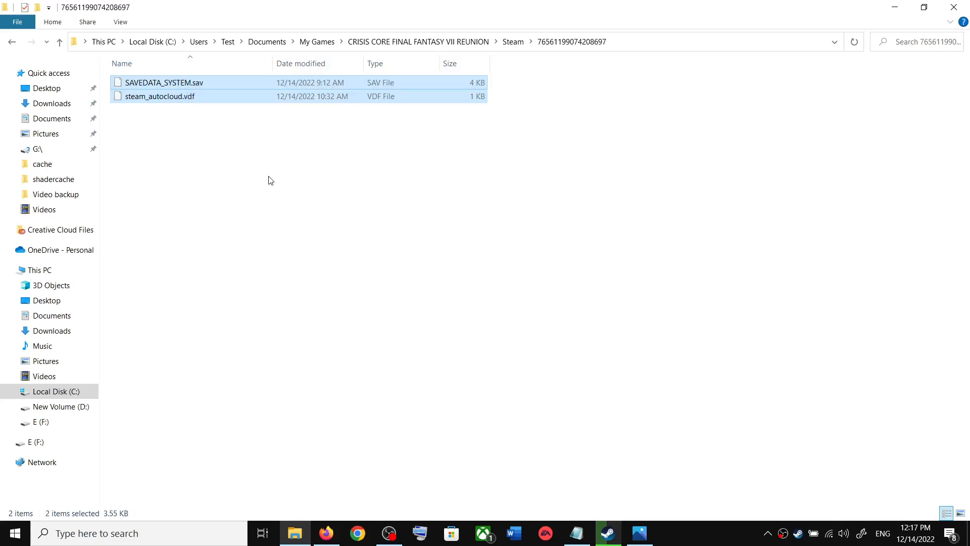
Step: Return to This PC and browse to the C:\Users\Test profile folder
click(38, 270)
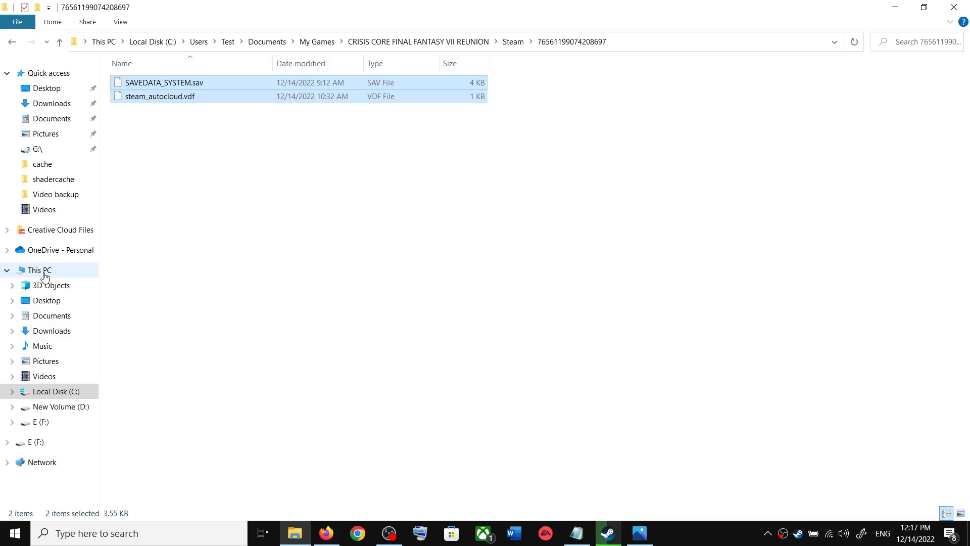
click(52, 391)
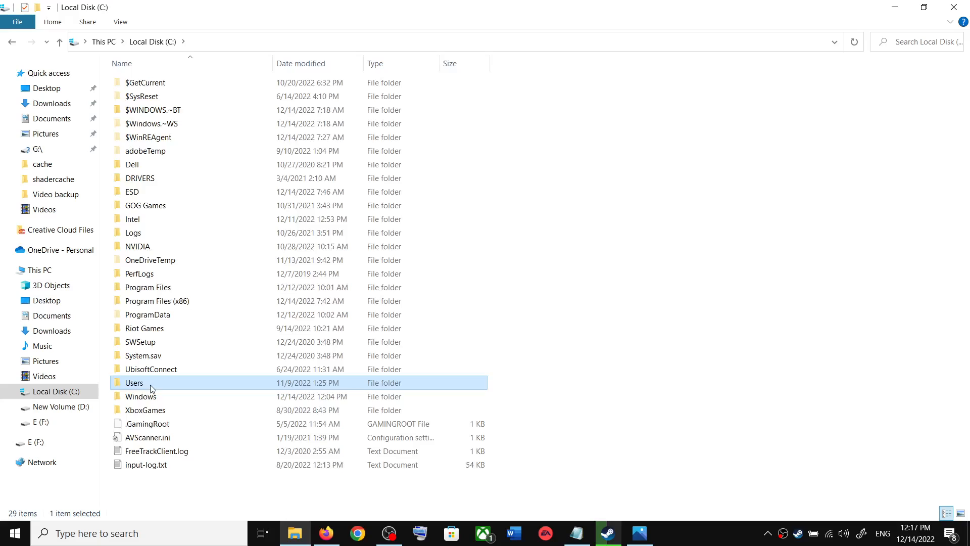
double_click(134, 382)
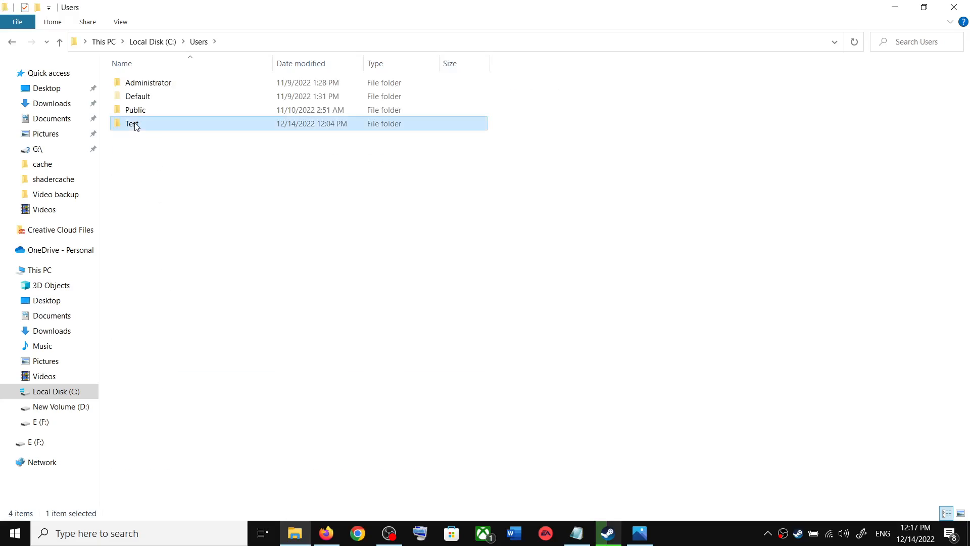
double_click(132, 123)
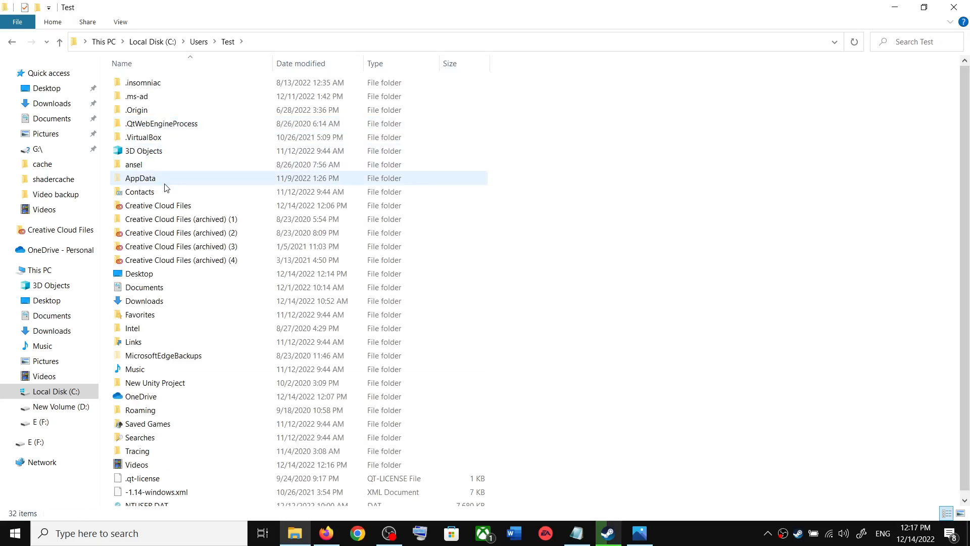
Step: Select the AppData folder and start renaming it
click(141, 178)
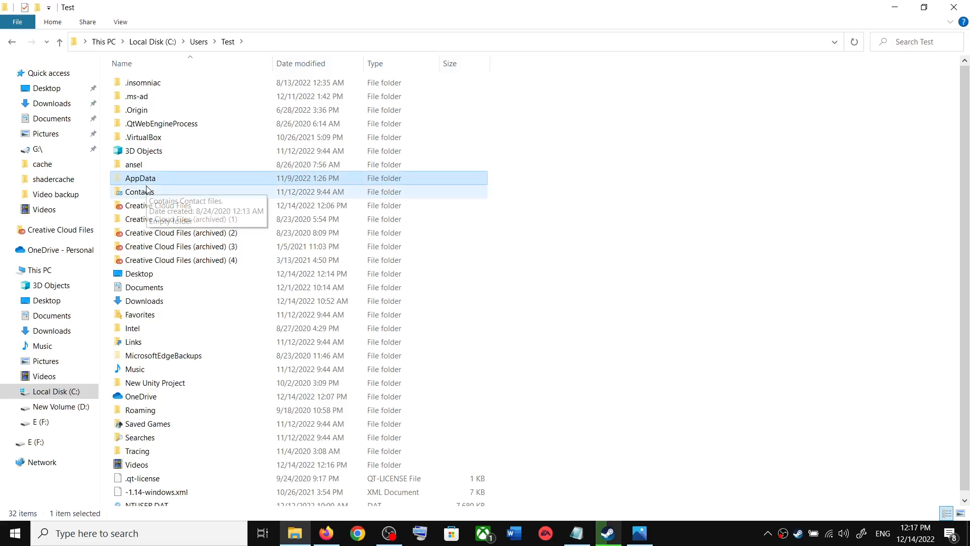
mouse_move(129, 4)
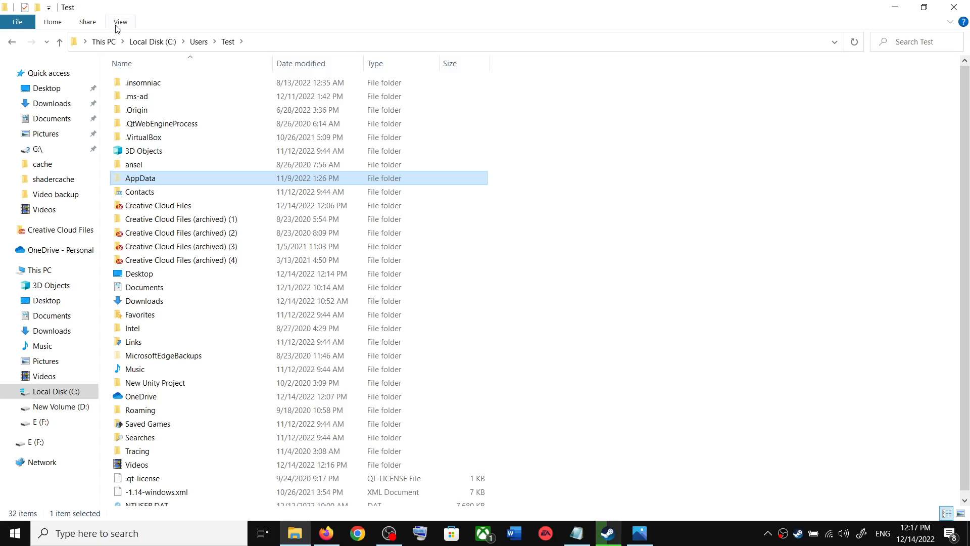
click(120, 23)
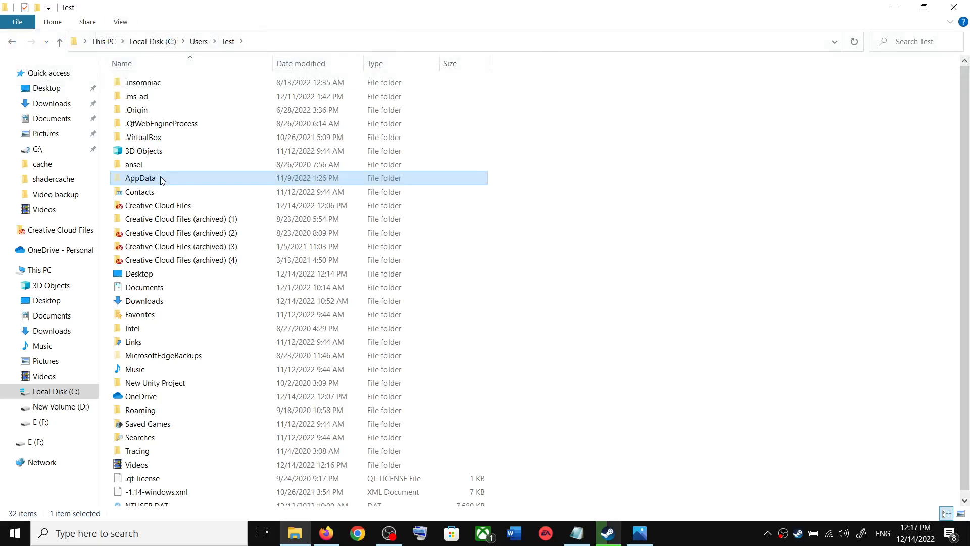
mouse_move(344, 53)
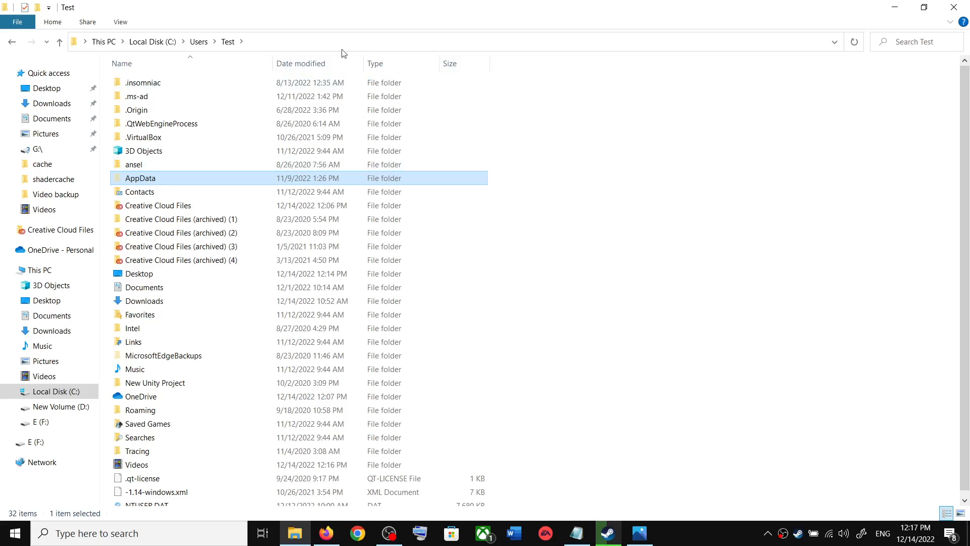
mouse_move(324, 47)
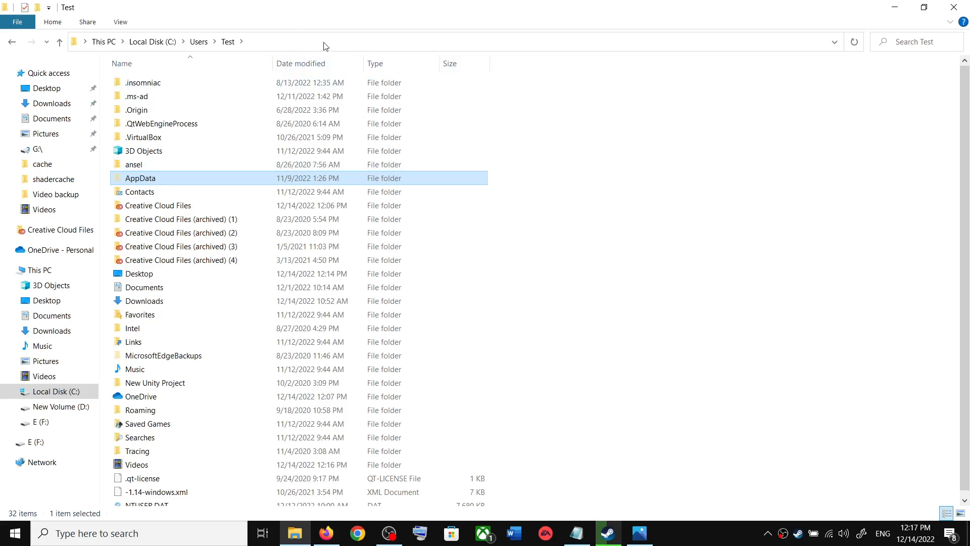
mouse_move(306, 32)
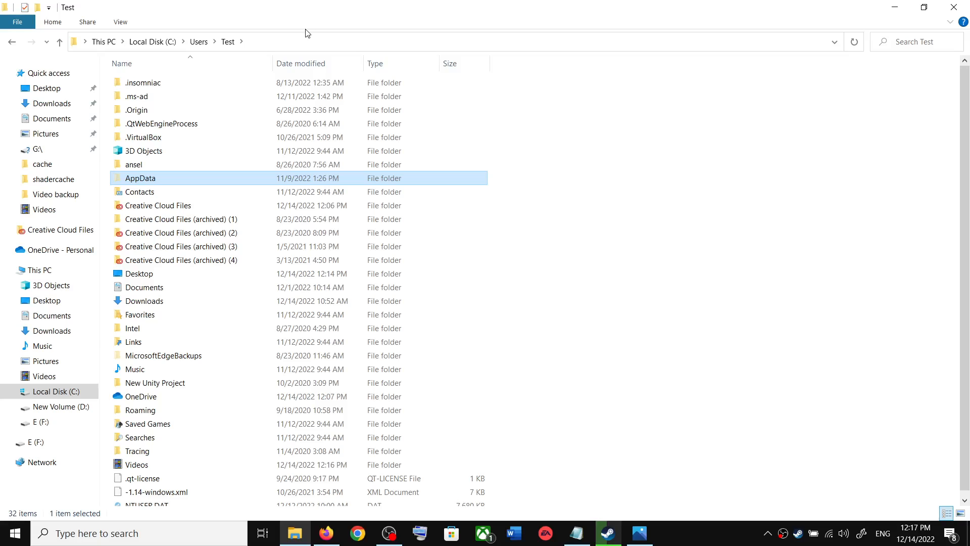
mouse_move(147, 188)
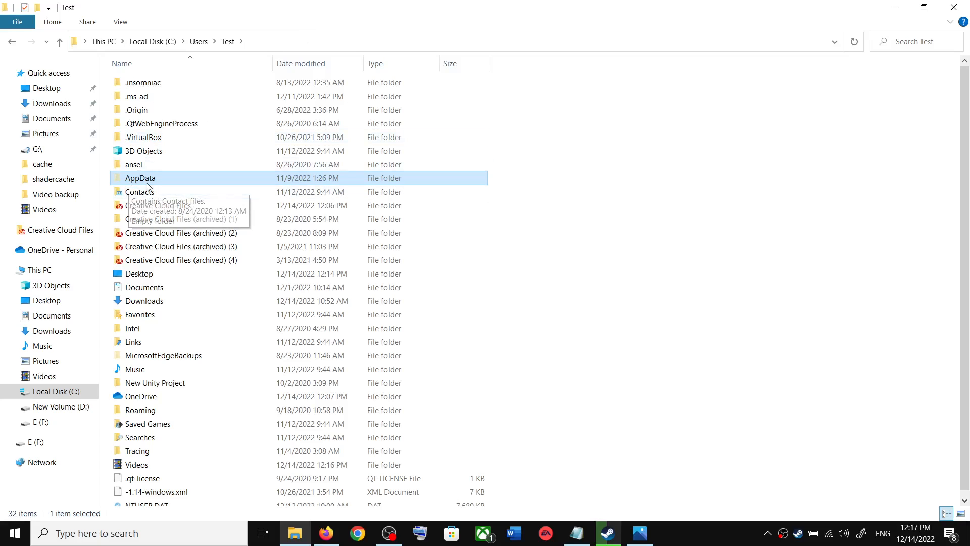
key(F2)
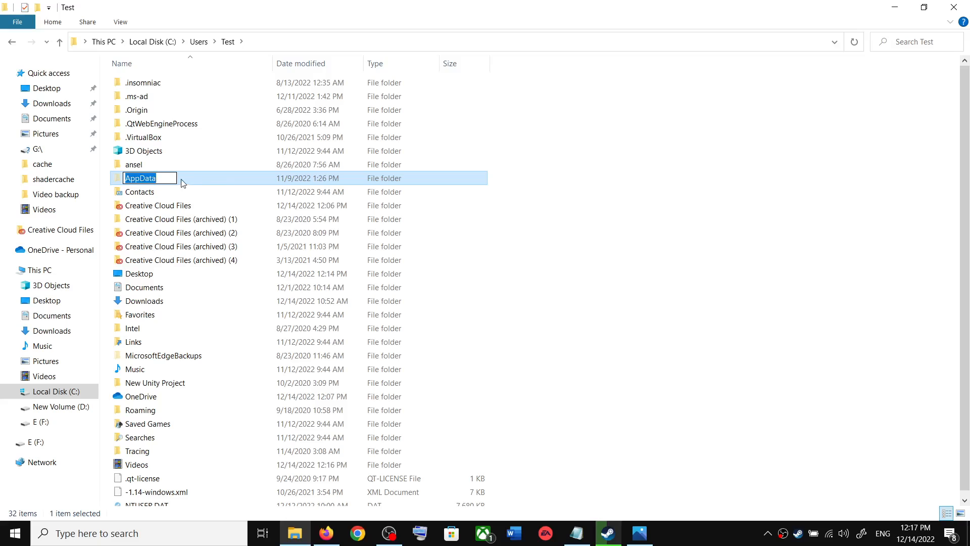
Step: Go into AppData\Local\CCFF7R\Saved, where the Config and Logs folders sit
double_click(148, 177)
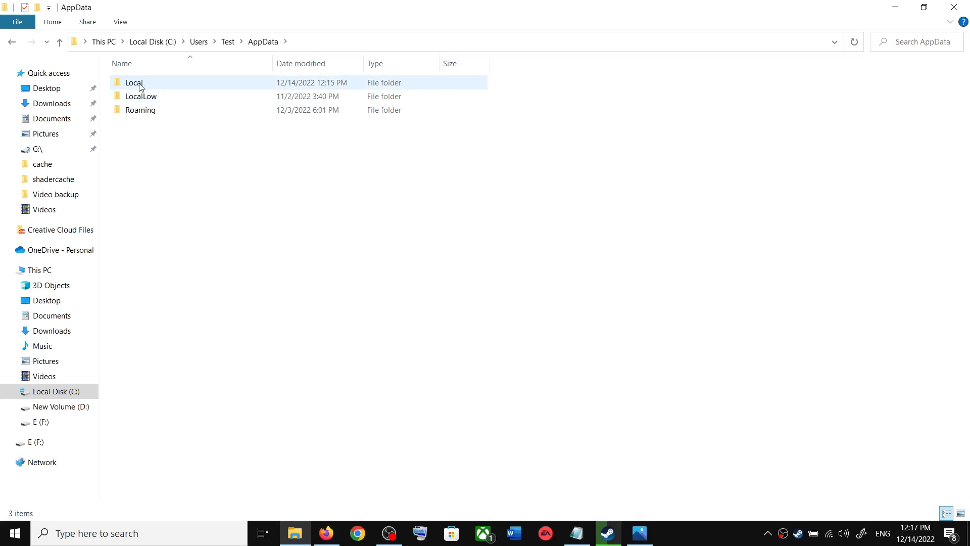
double_click(133, 83)
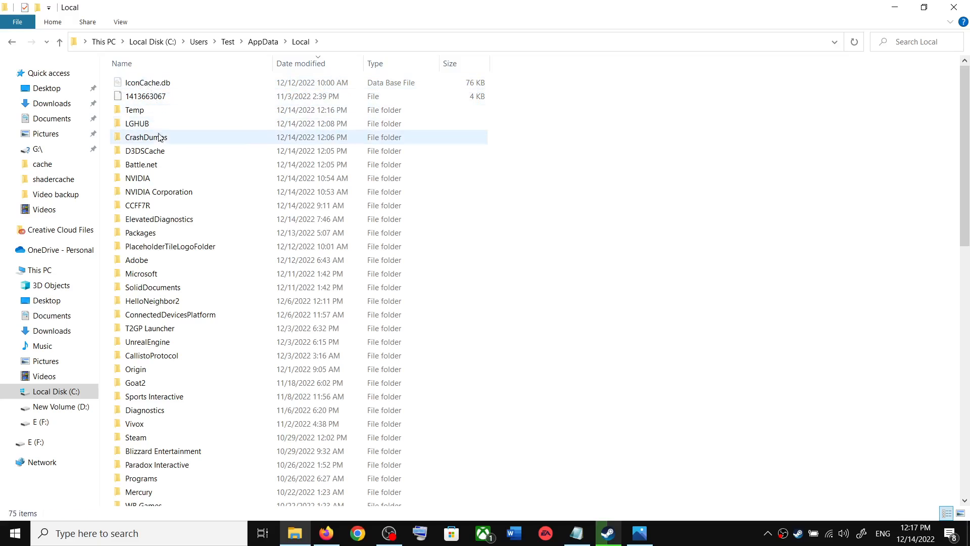
click(137, 205)
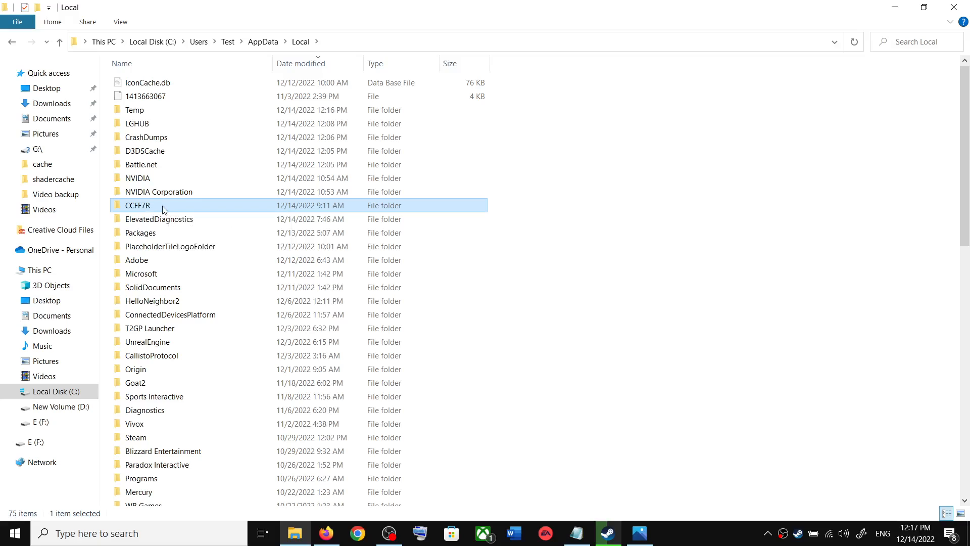
double_click(136, 205)
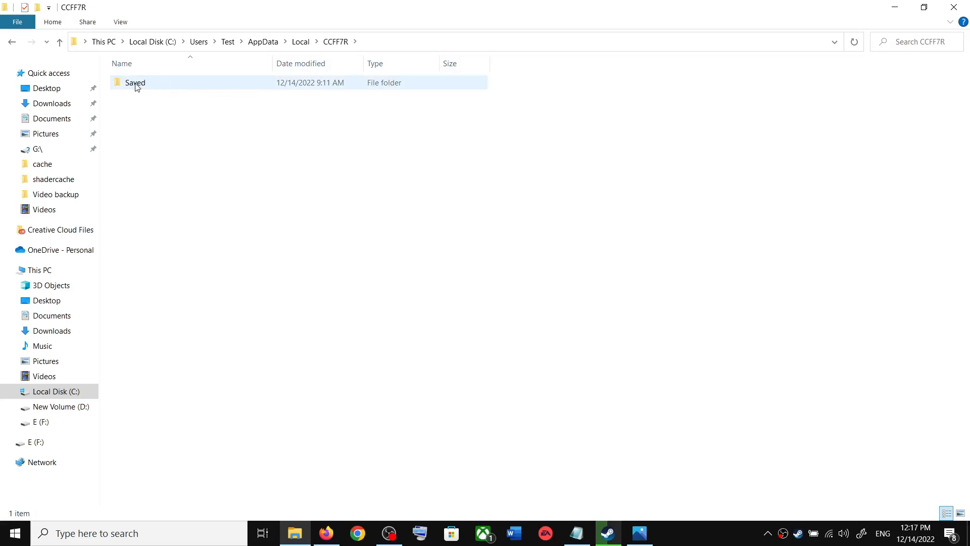
double_click(135, 83)
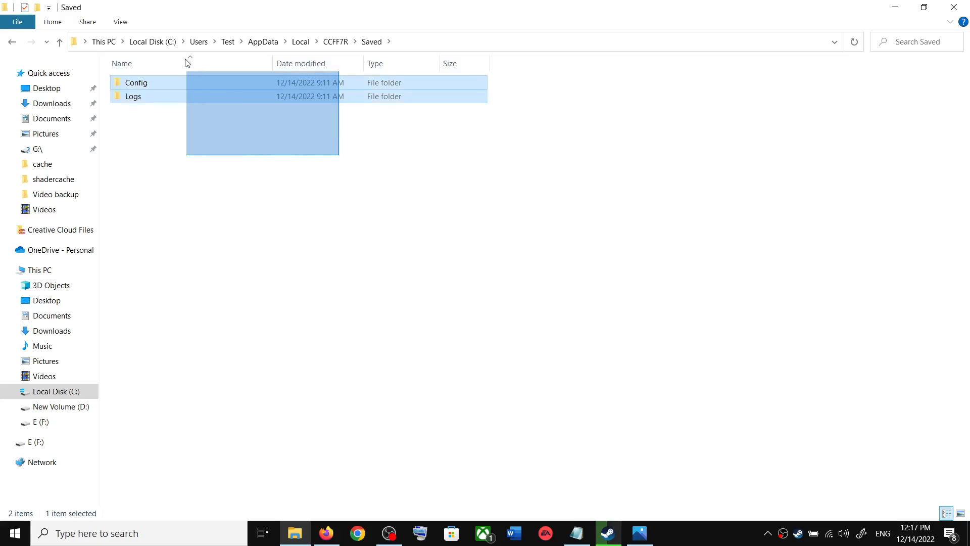
click(182, 133)
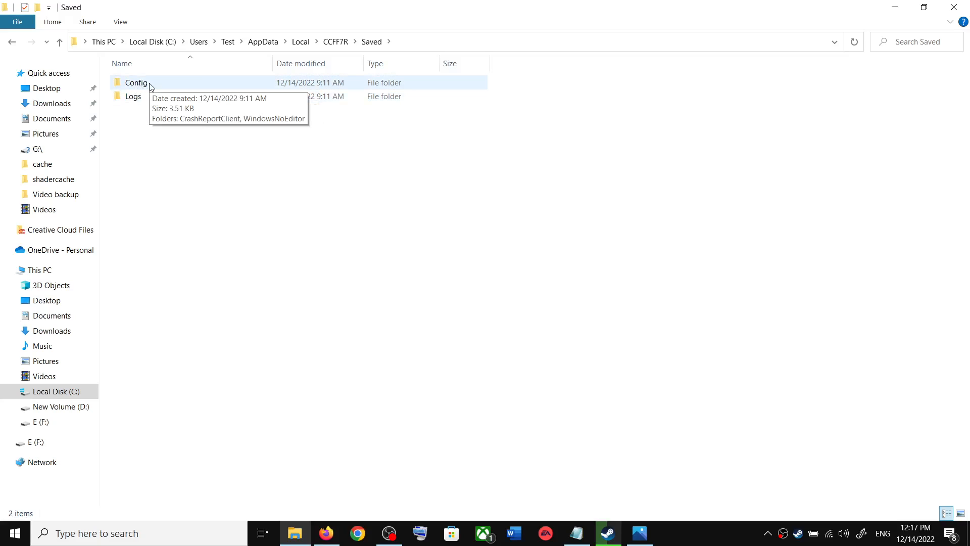
Step: View Engine.ini and GameUserSettings.ini in Config\WindowsNoEditor, then return to the Crisis Core page in Steam
double_click(135, 83)
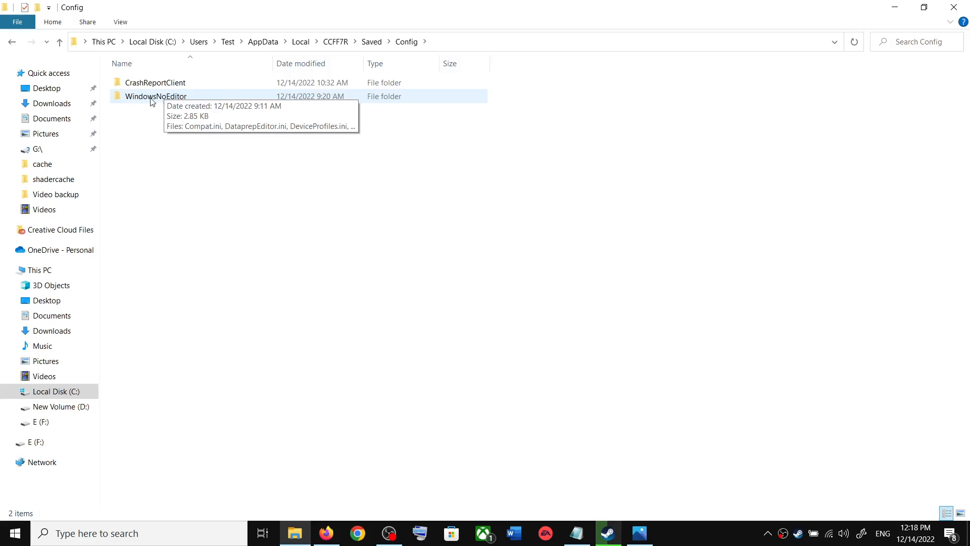
double_click(155, 96)
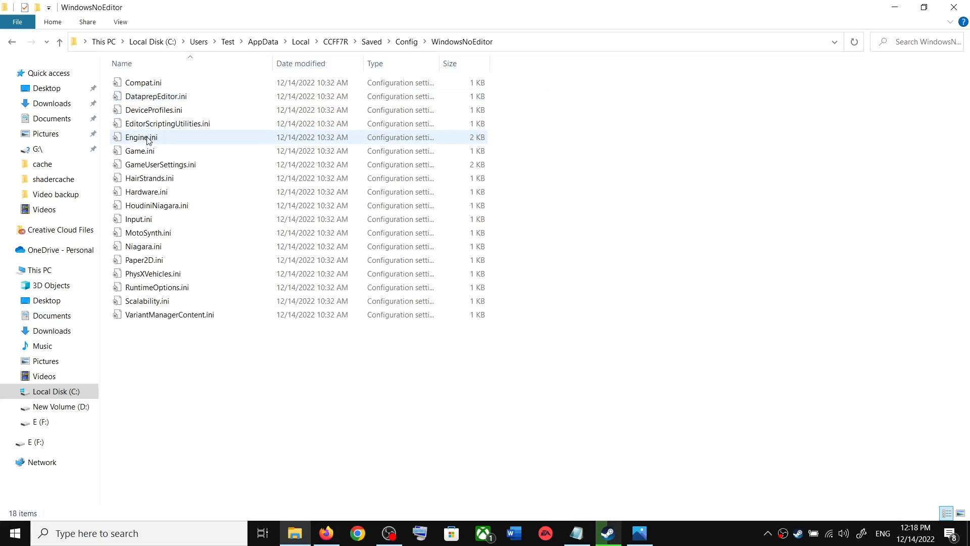
double_click(143, 137)
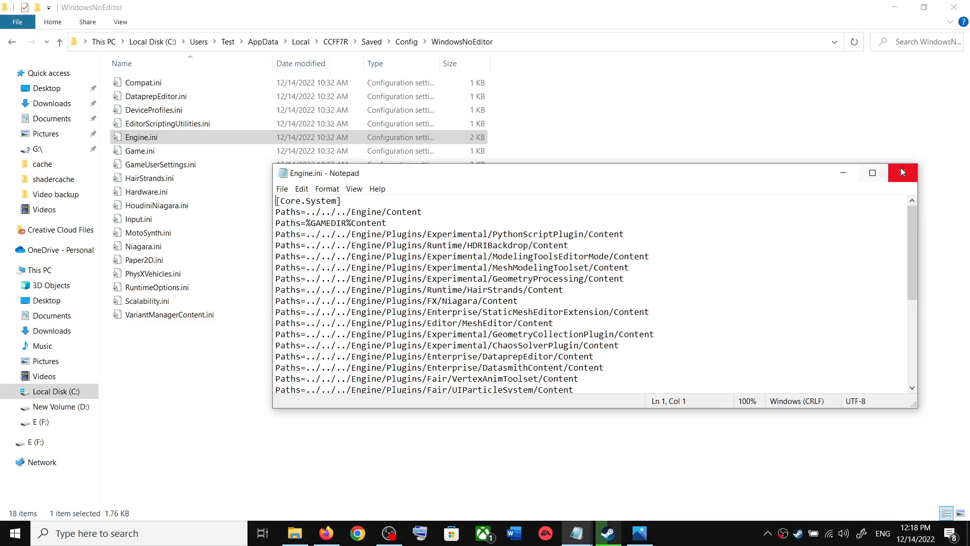
click(902, 172)
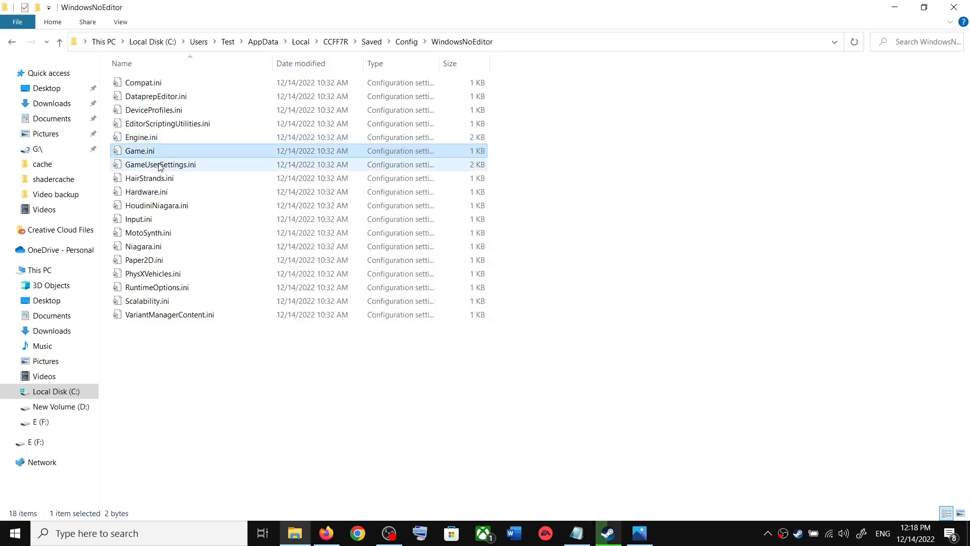
click(159, 164)
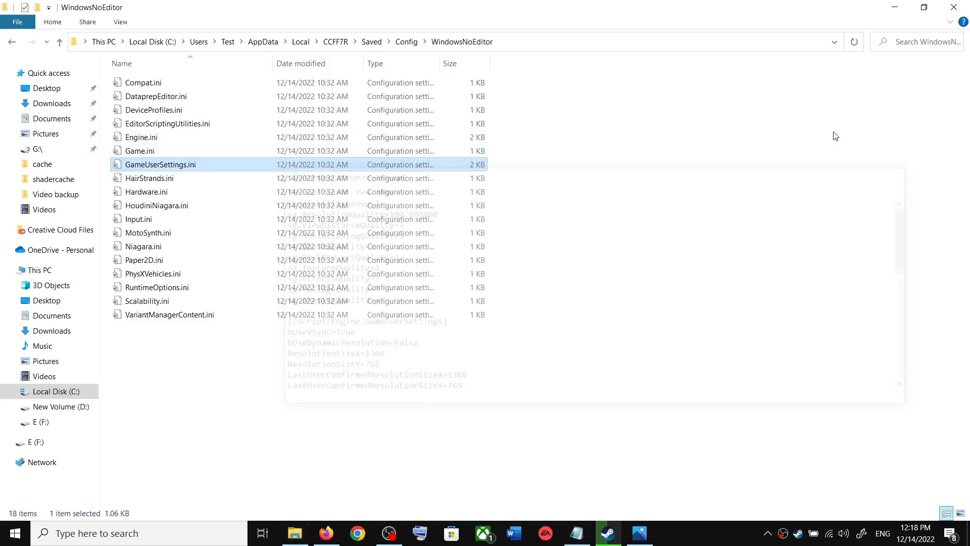
mouse_move(289, 154)
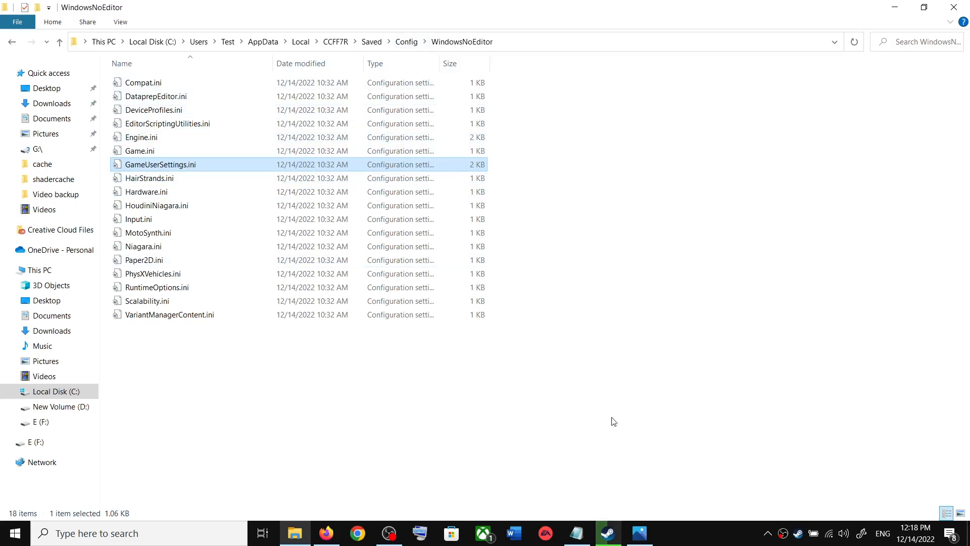
click(607, 533)
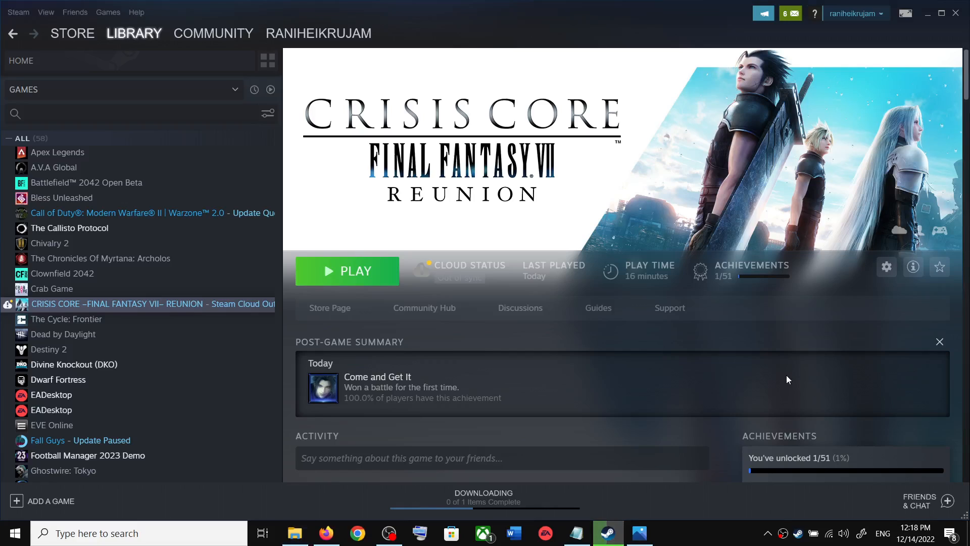
mouse_move(774, 379)
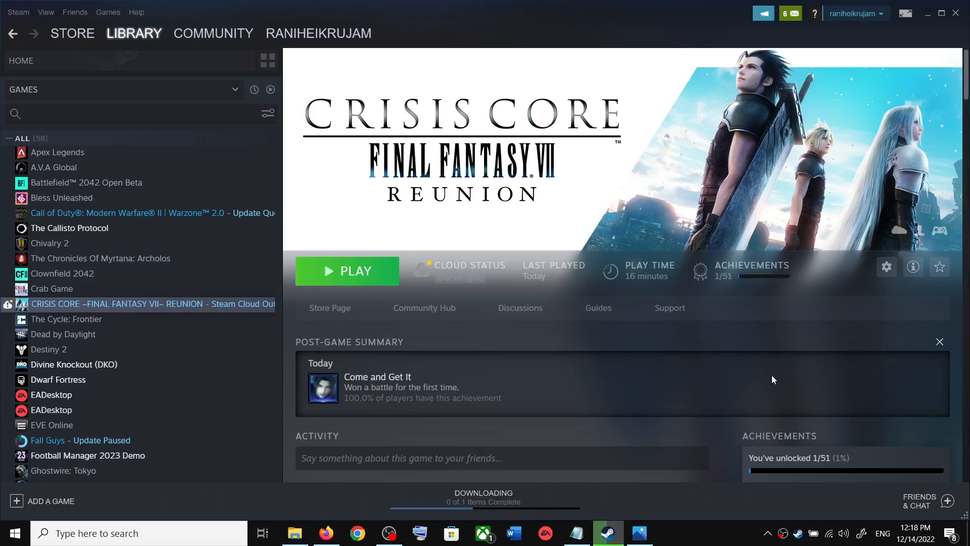
mouse_move(687, 545)
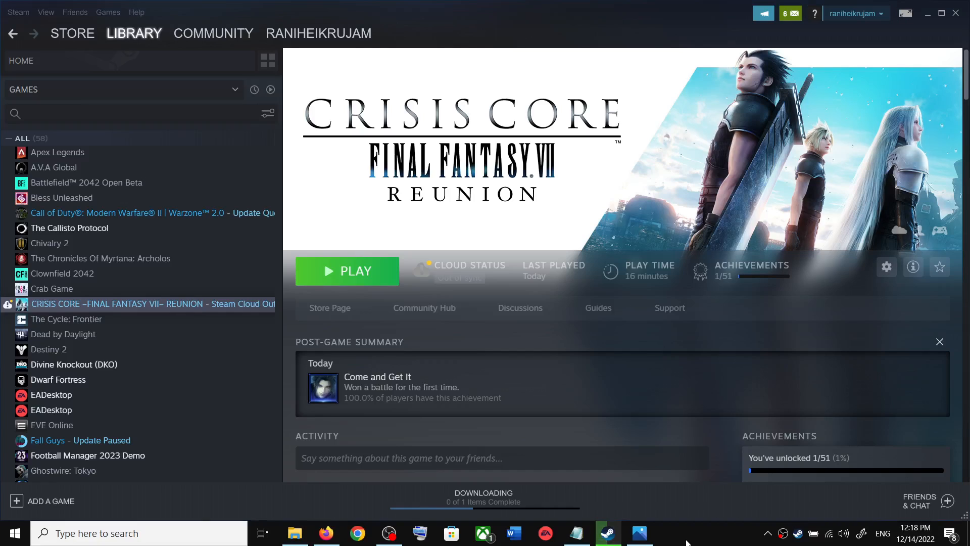